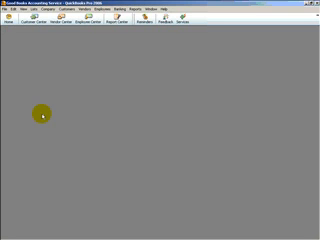
pyautogui.moveTo(38, 40)
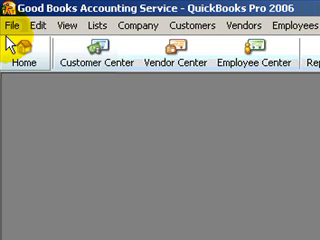
# Start a new company file named My Company, Inc. at 123 Main Street, City
pyautogui.click(12, 8)
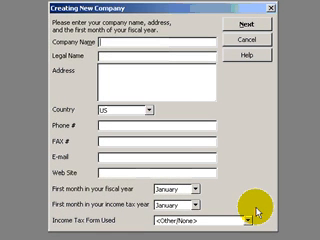
pyautogui.write('[My')
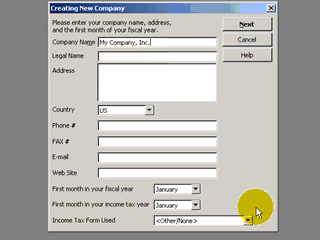
pyautogui.write('My Company, Inc.')
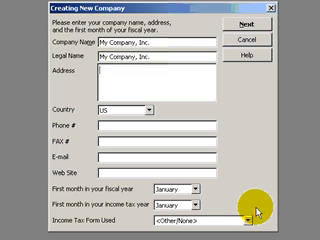
pyautogui.write('123 Main')
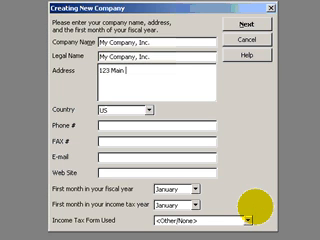
pyautogui.write('Street')
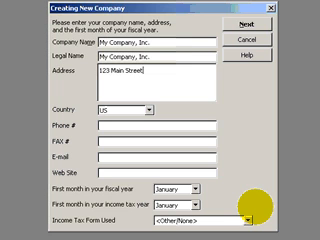
pyautogui.write('City')
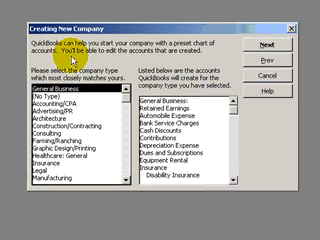
pyautogui.moveTo(268, 40)
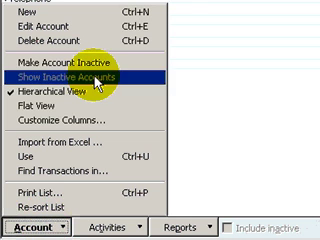
pyautogui.moveTo(40, 18)
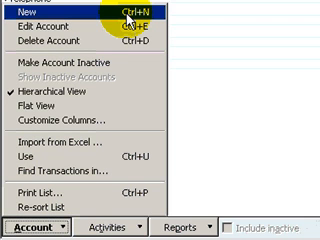
# Create a new Bank-type account named Checking
pyautogui.click(22, 16)
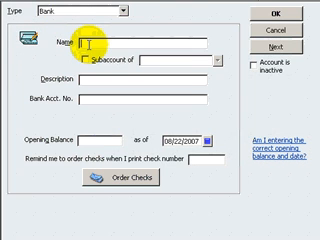
pyautogui.write('Checking')
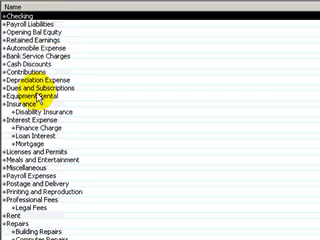
pyautogui.scroll(-3)
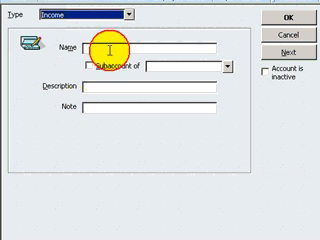
# Create a new Income-type account named Sales and save it
pyautogui.write('Sales')
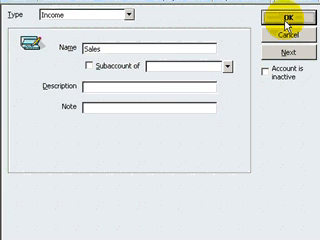
pyautogui.click(288, 16)
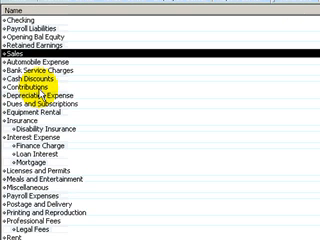